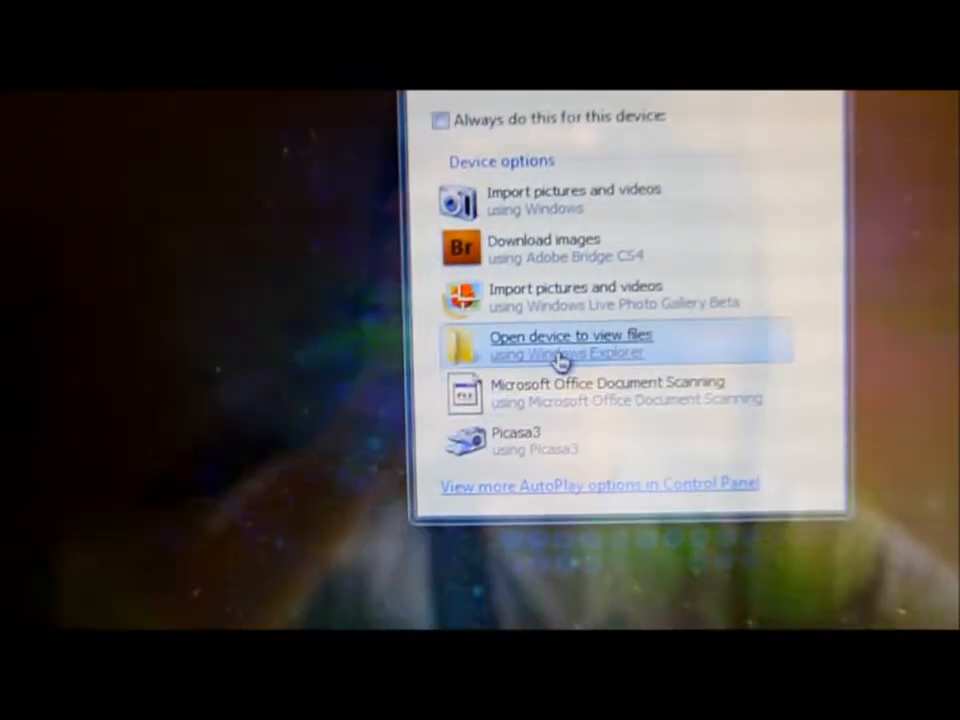
Step: Open the connected iPhone in Windows Explorer from the AutoPlay dialog to browse its photos
click(570, 344)
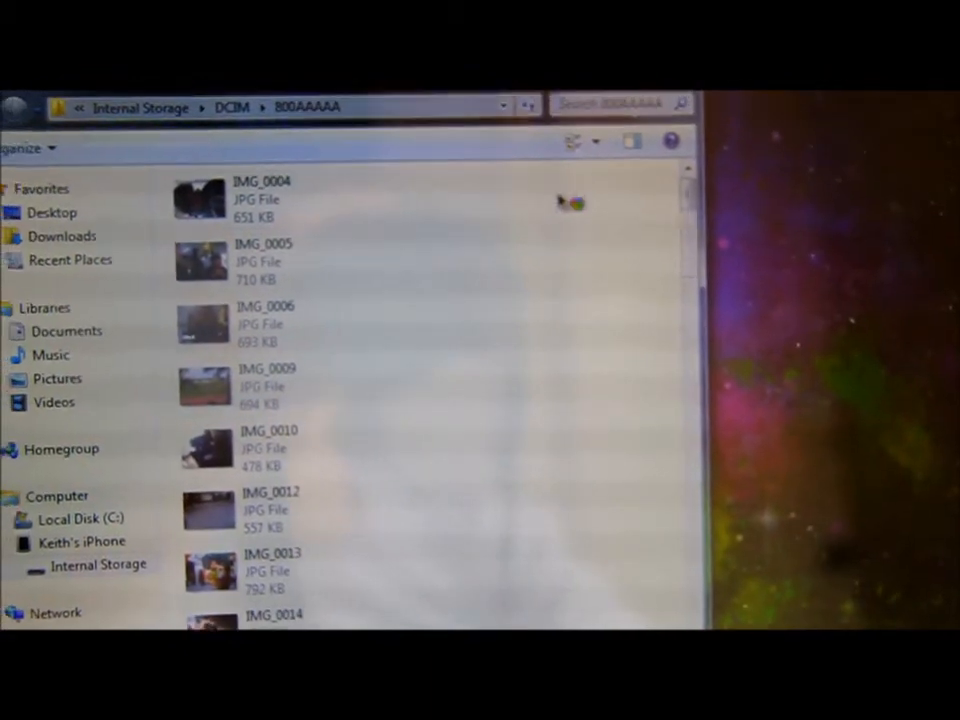